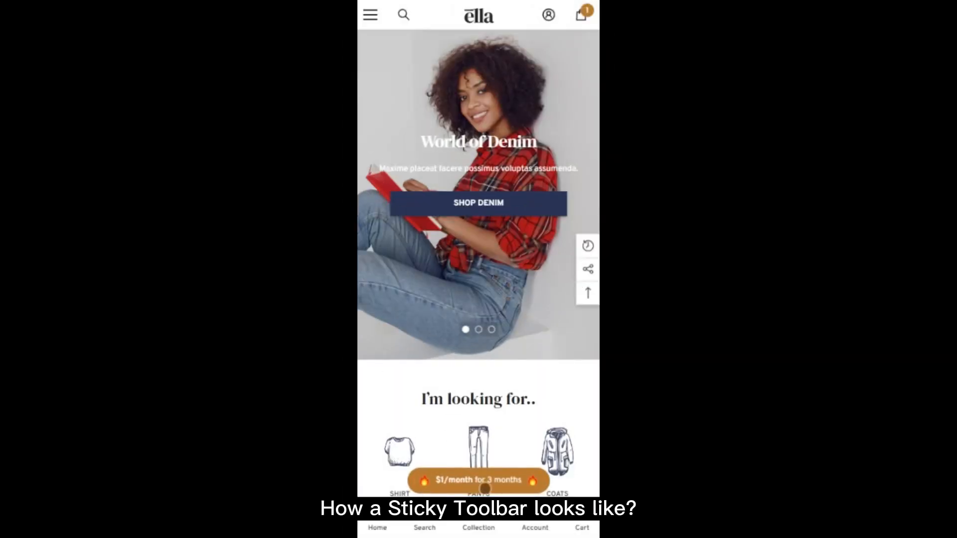
- Scroll the mobile home page to Best Selling and open the black tote bag's product page
{"action": "scroll", "scroll_direction": "down", "scroll_amount": 3}
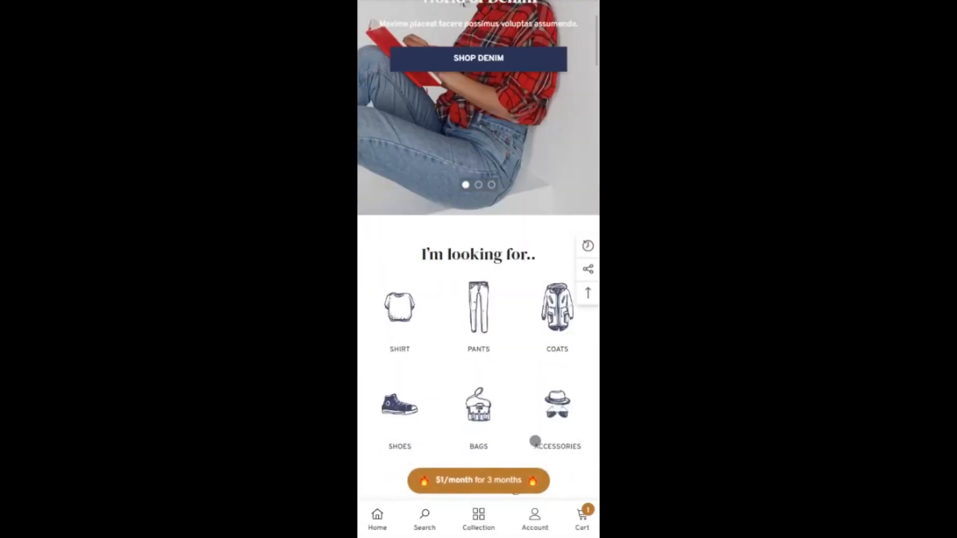
{"action": "scroll", "scroll_direction": "down", "scroll_amount": 3}
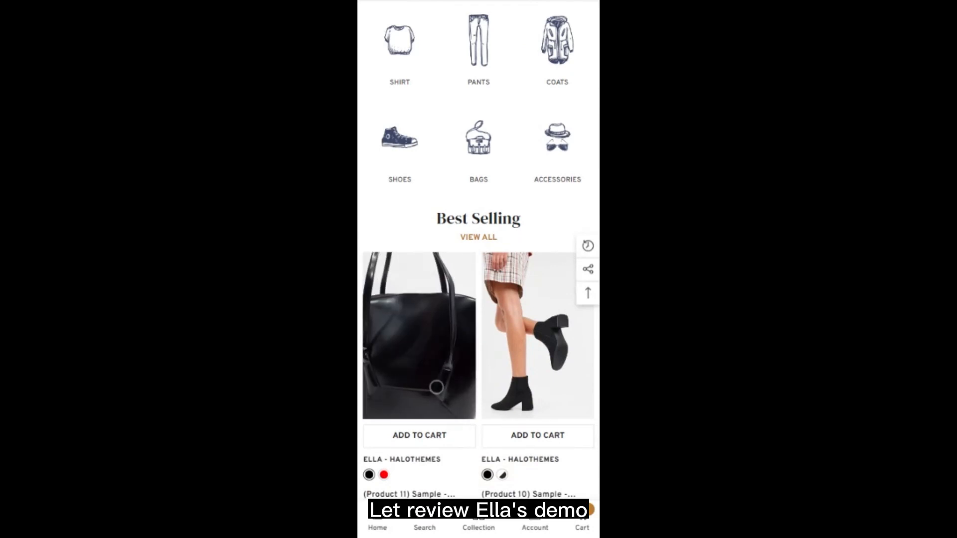
{"action": "left_click", "coordinate": [419, 335]}
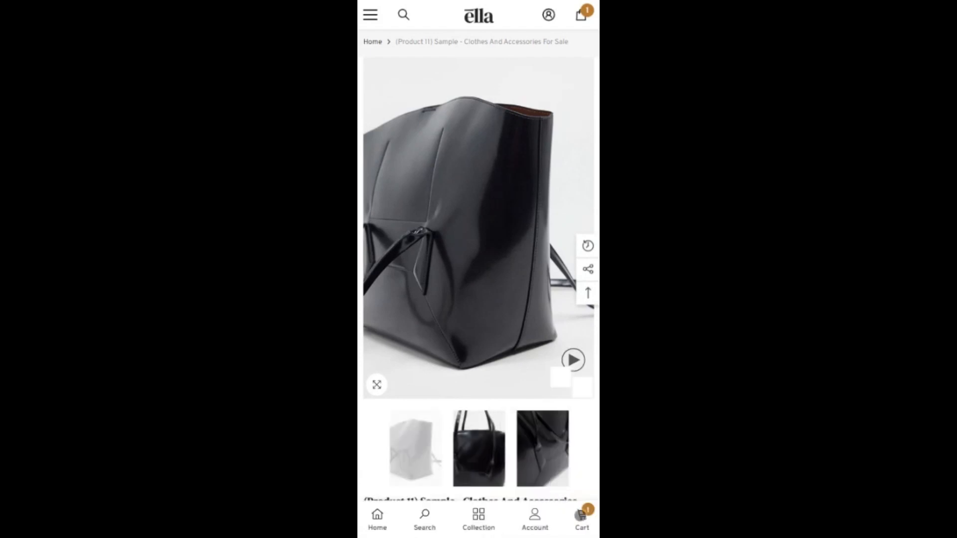
{"action": "left_click", "coordinate": [581, 14]}
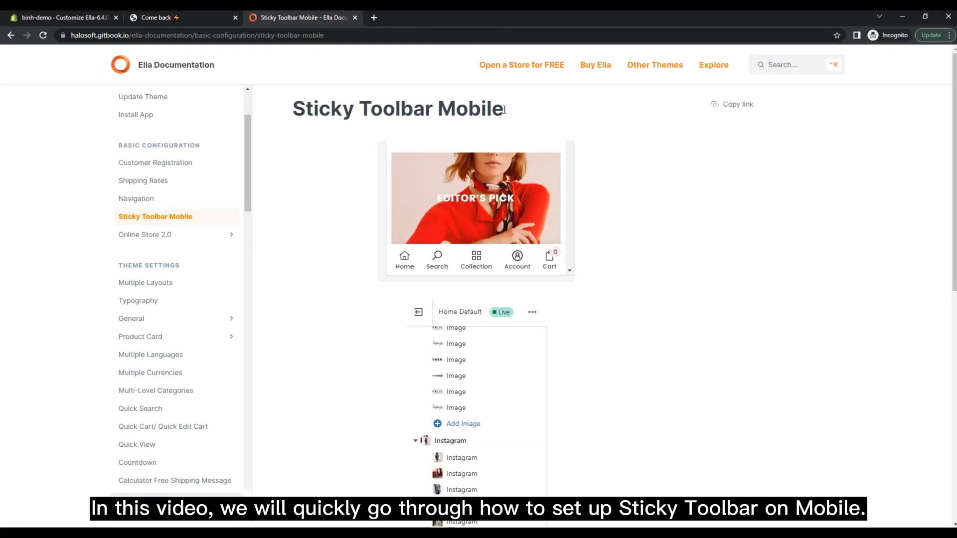
{"action": "triple_click", "coordinate": [397, 109]}
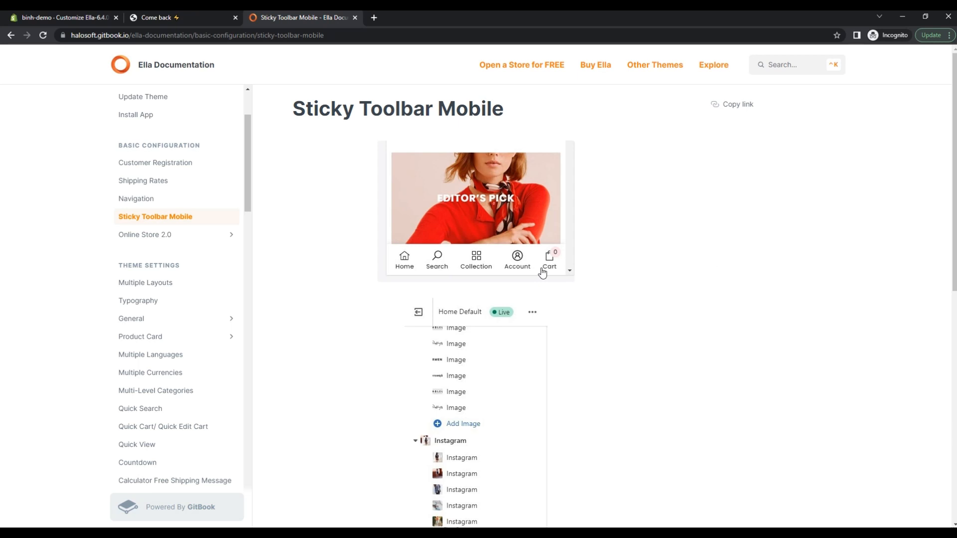
{"action": "mouse_move", "coordinate": [463, 253]}
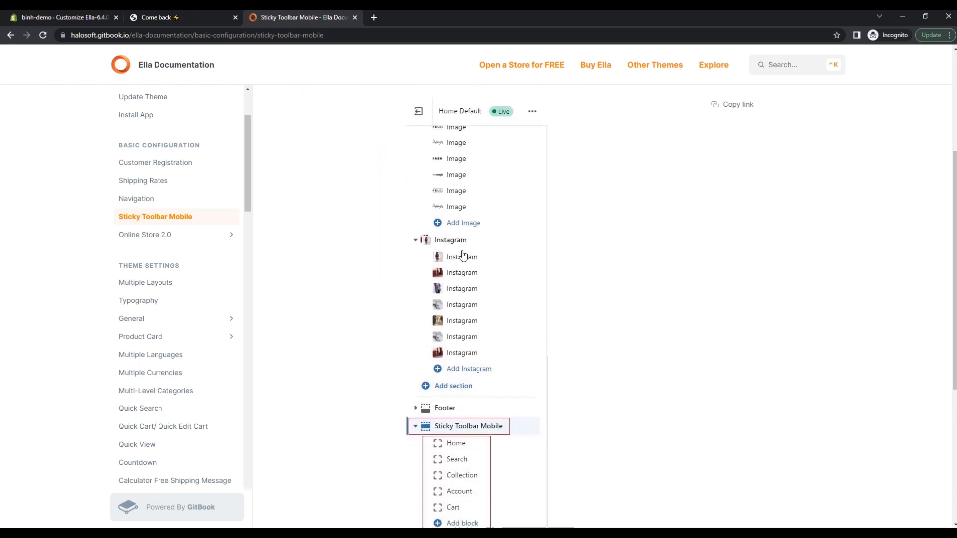
{"action": "scroll", "scroll_direction": "down", "scroll_amount": 3}
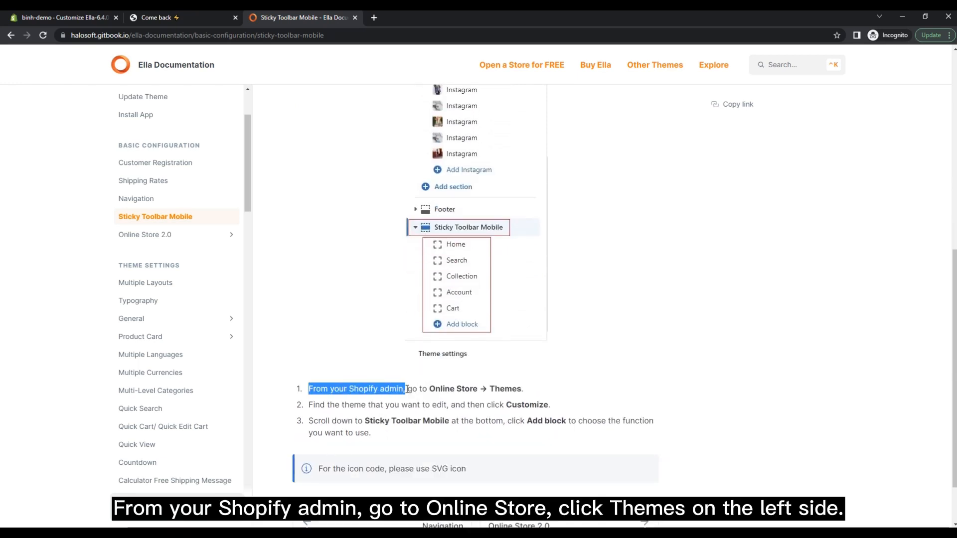
{"action": "left_click_drag", "start_coordinate": [403, 389], "coordinate": [522, 389]}
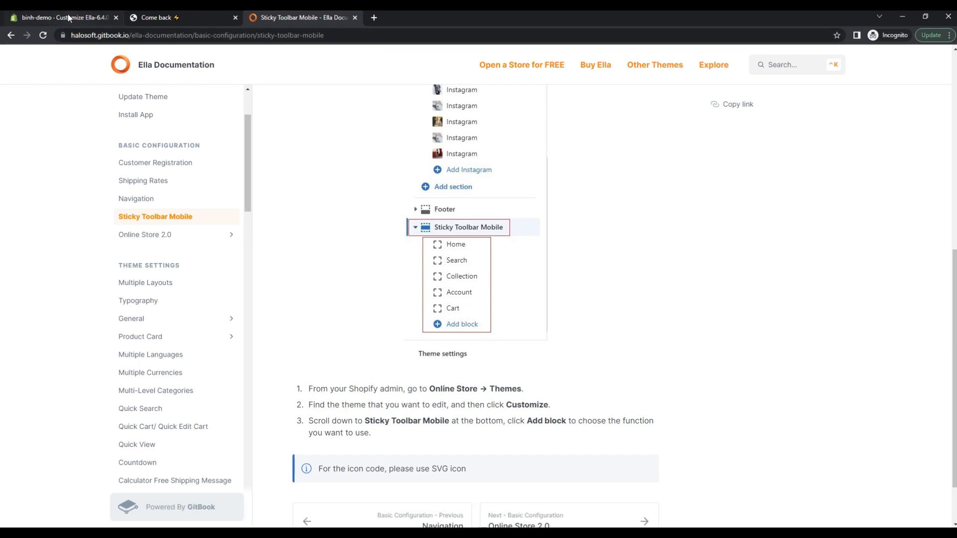
- Switch to the Customize Ella tab to edit the Ella-6.4.0-theme-source home page
{"action": "left_click", "coordinate": [61, 17]}
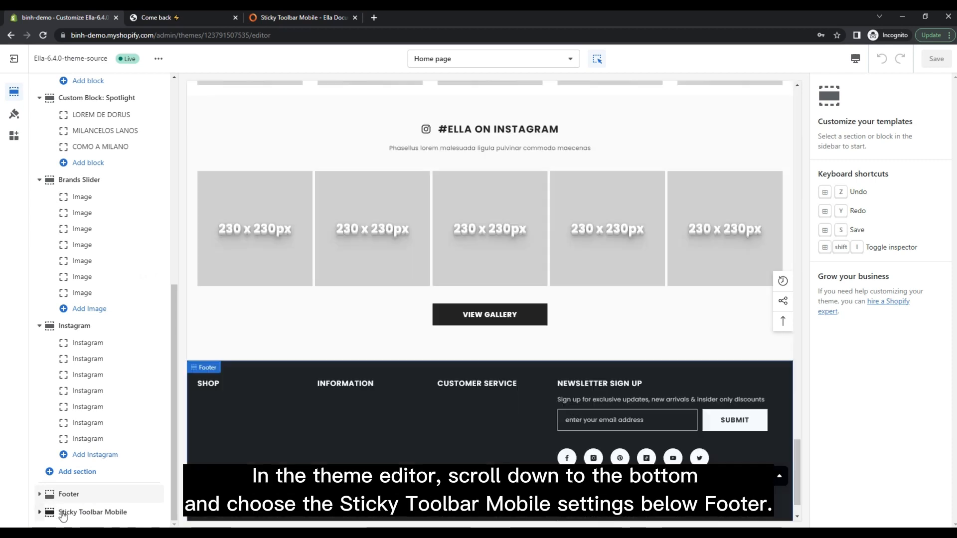
- Tick Enable? in the Sticky Toolbar Mobile section settings and save the theme
{"action": "left_click", "coordinate": [94, 512]}
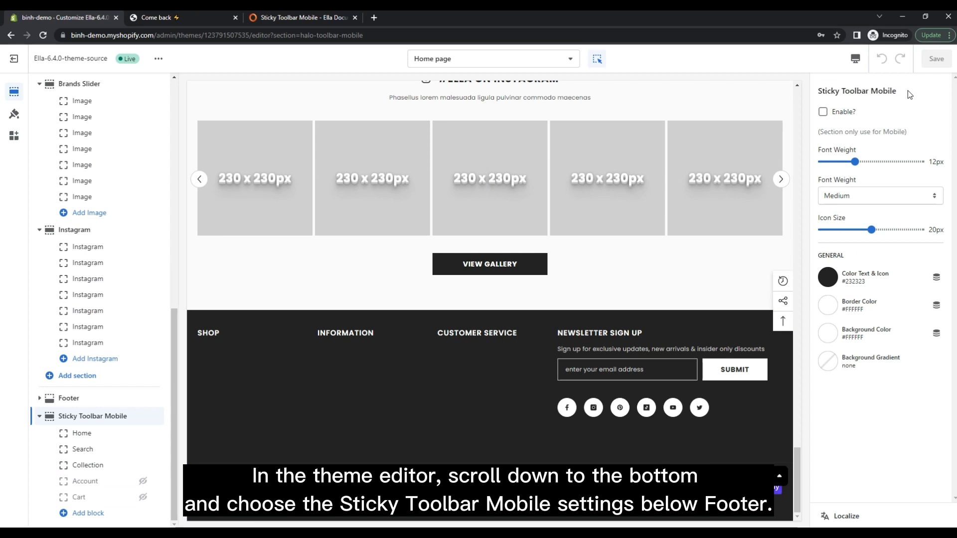
{"action": "mouse_move", "coordinate": [840, 120]}
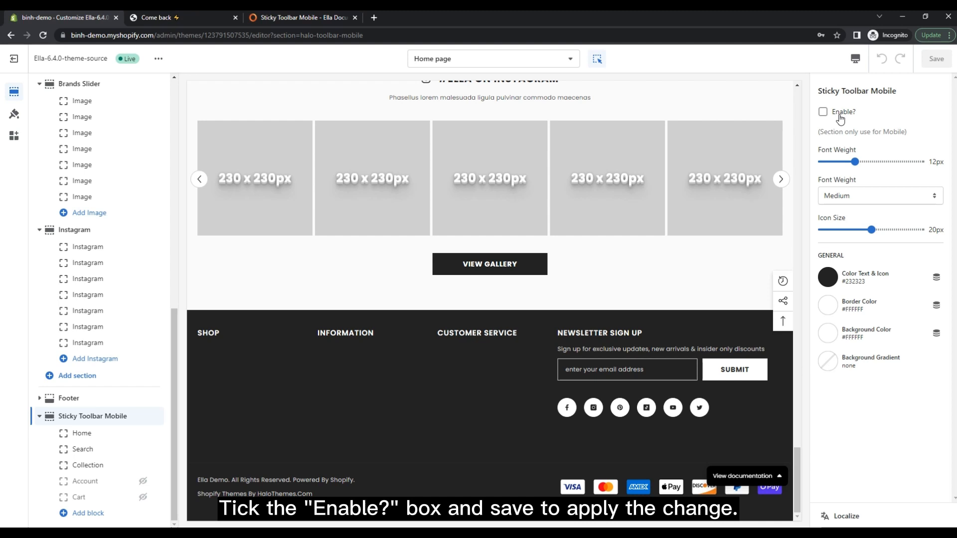
{"action": "left_click", "coordinate": [823, 112]}
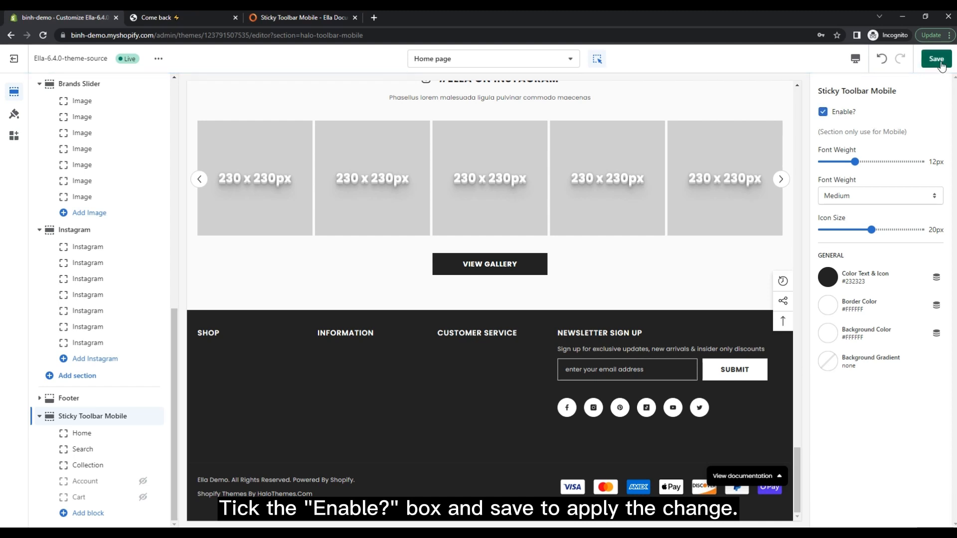
{"action": "left_click", "coordinate": [935, 59]}
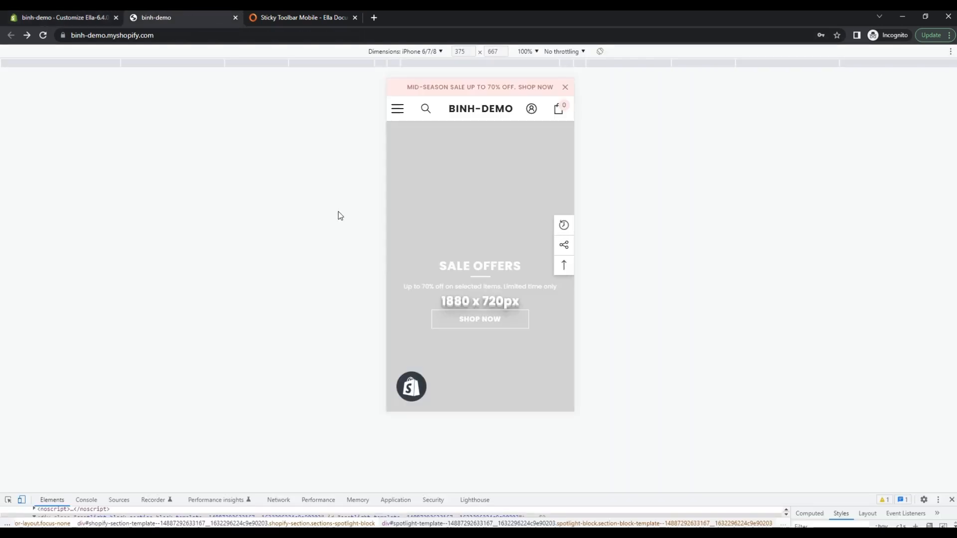
- Preview the storefront home page in the phone-sized DevTools emulation view
{"action": "left_click", "coordinate": [42, 35]}
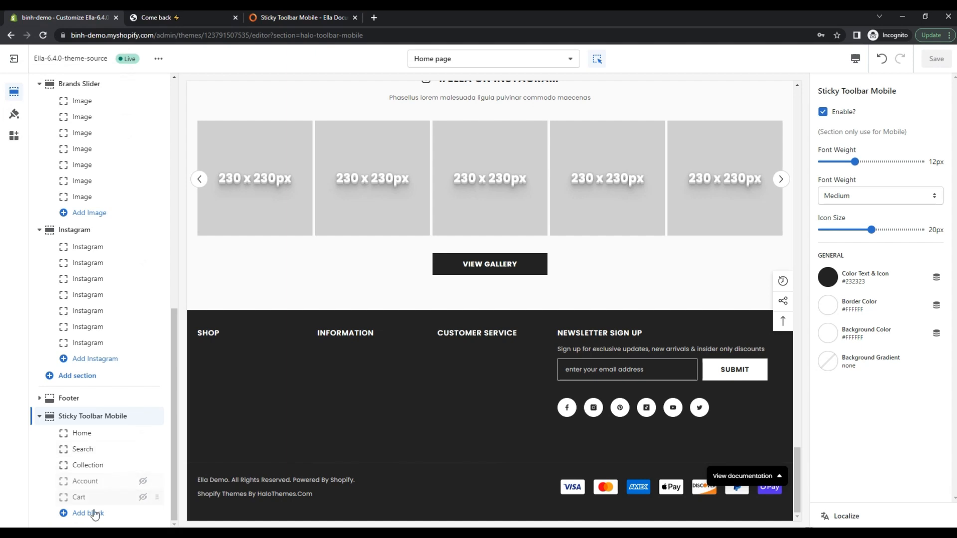
- Add a 'Test Page' hyperlink block linked to Pages > HTML sitemap and save
{"action": "left_click", "coordinate": [88, 514]}
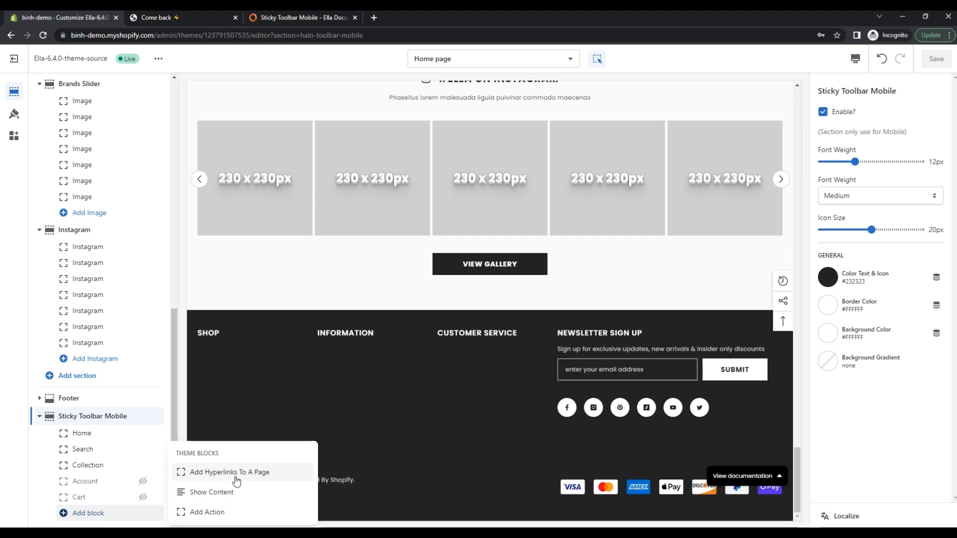
{"action": "left_click", "coordinate": [230, 472]}
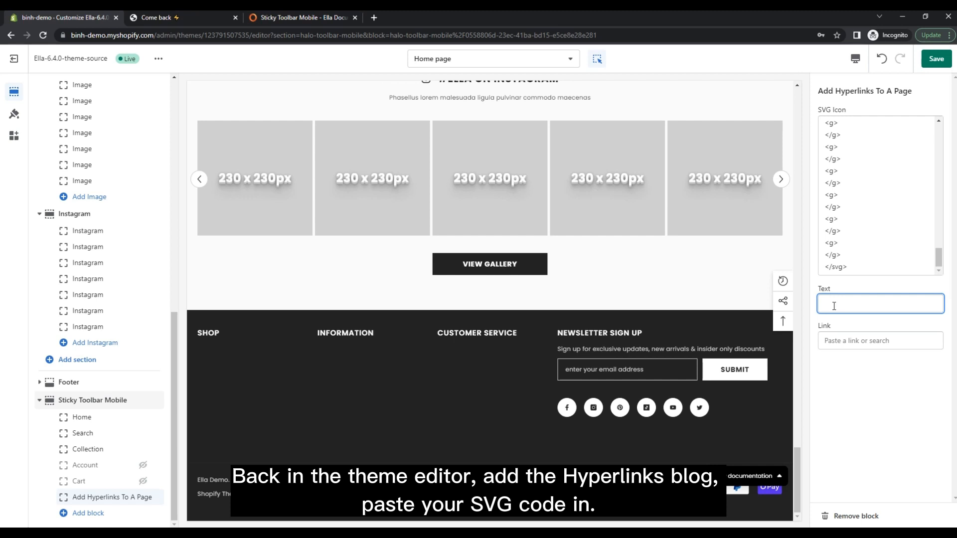
{"action": "type", "text": "Test Page"}
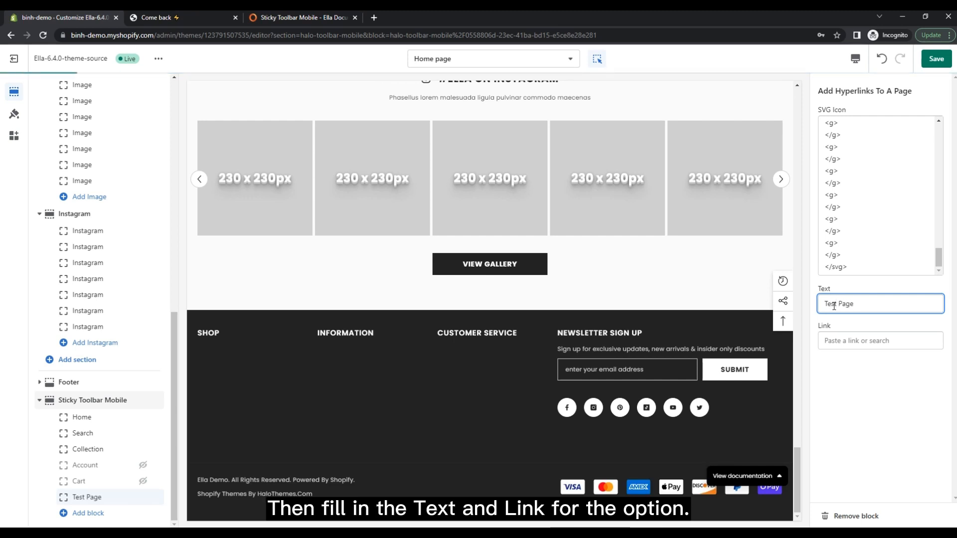
{"action": "left_click", "coordinate": [880, 340]}
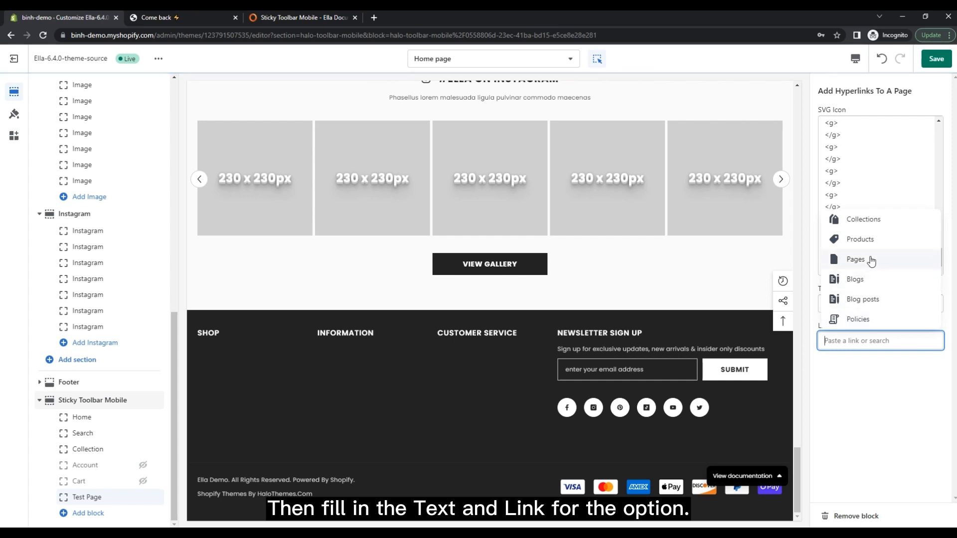
{"action": "left_click", "coordinate": [855, 259]}
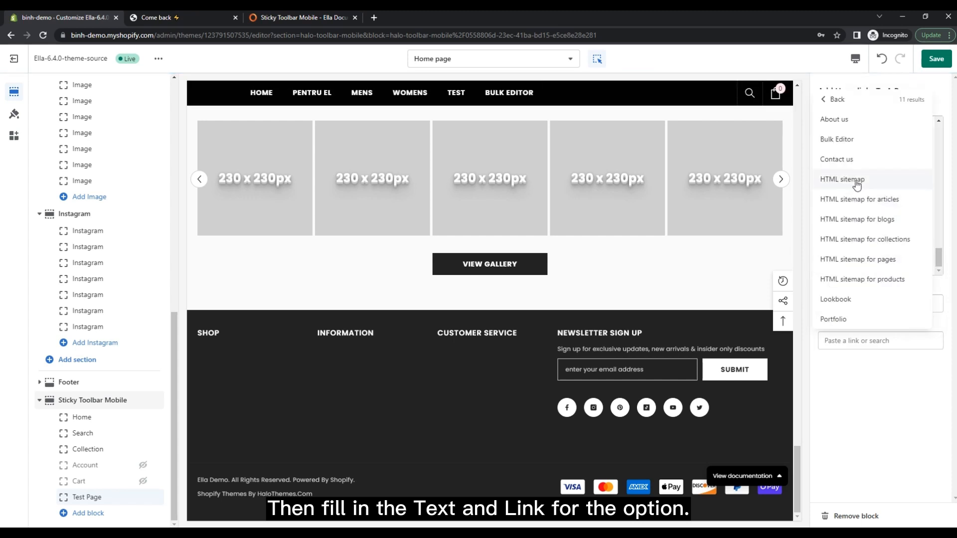
{"action": "left_click", "coordinate": [842, 179]}
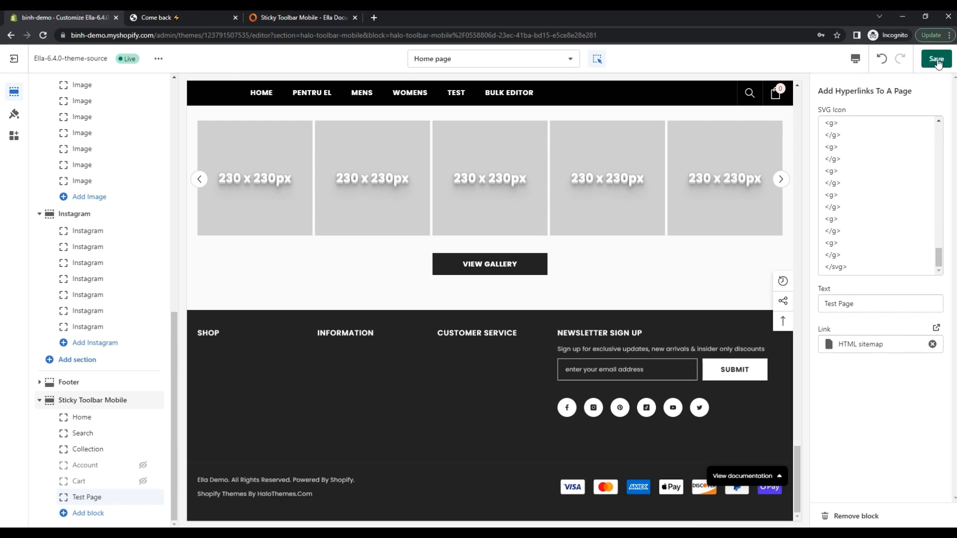
{"action": "left_click", "coordinate": [935, 59]}
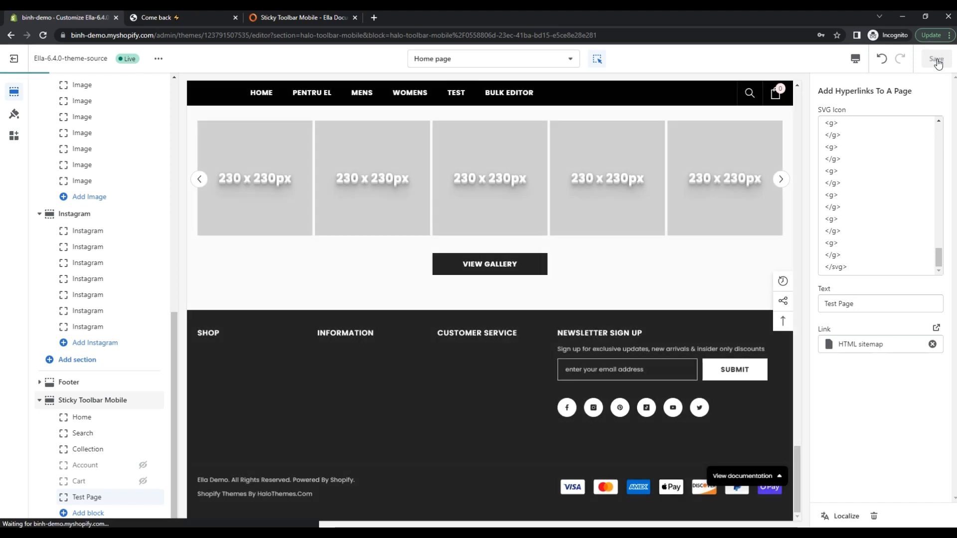
{"action": "left_click", "coordinate": [936, 59]}
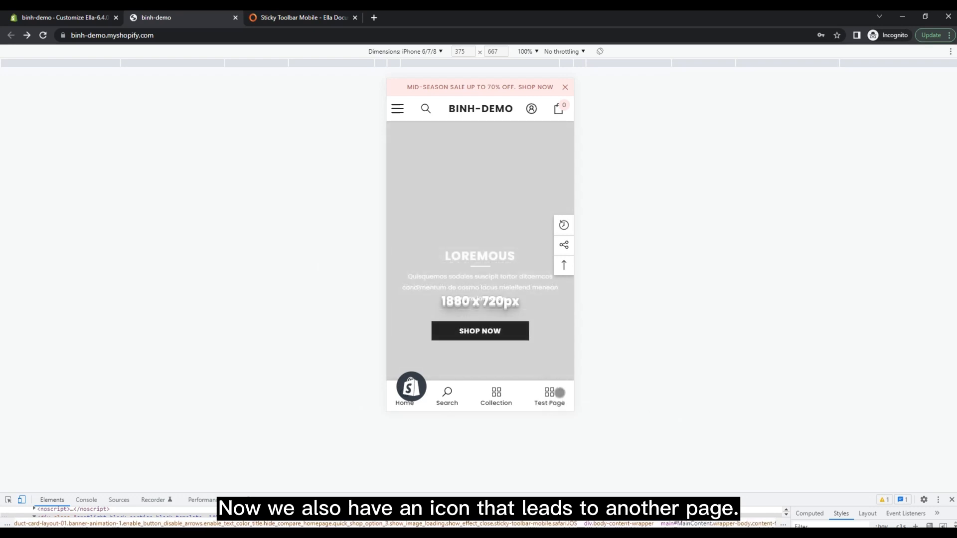
- Tap the Test Page toolbar icon on the phone storefront, then return to the editor
{"action": "left_click", "coordinate": [548, 393]}
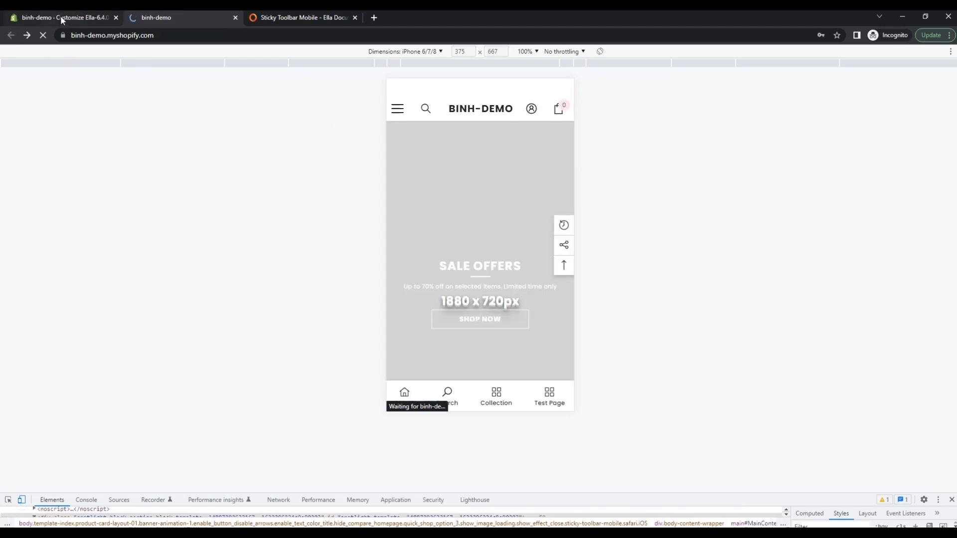
{"action": "left_click", "coordinate": [61, 17]}
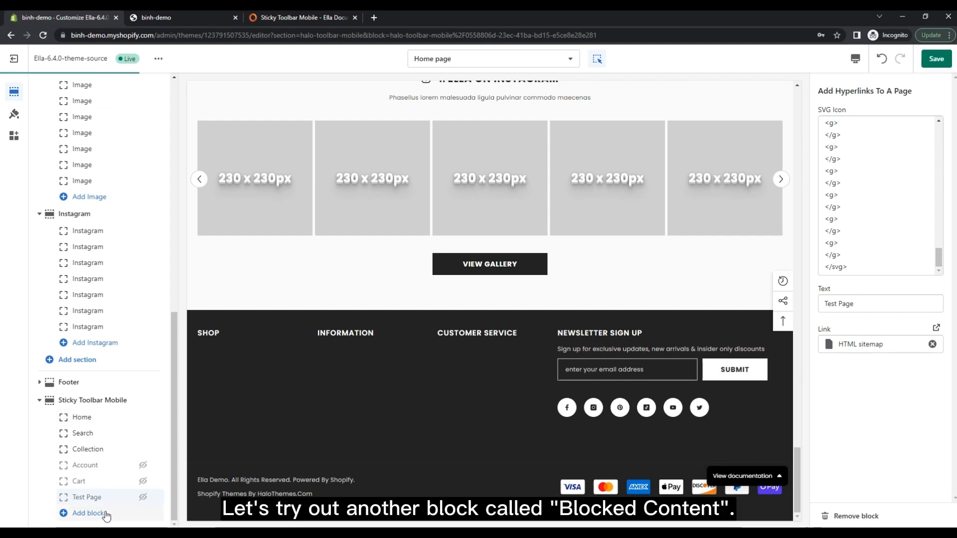
- Add a Show Content block to the toolbar and label it 'Show Content'
{"action": "left_click", "coordinate": [87, 513]}
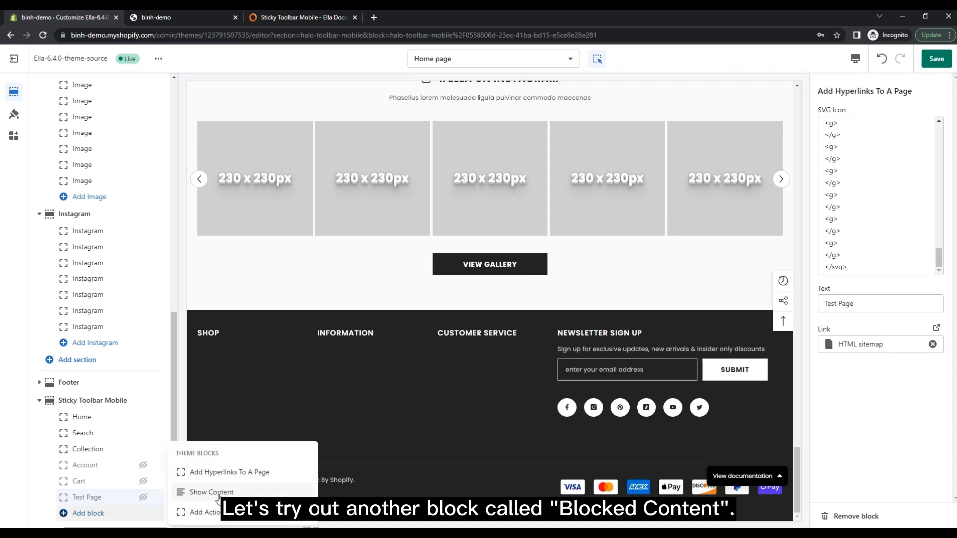
{"action": "left_click", "coordinate": [212, 492]}
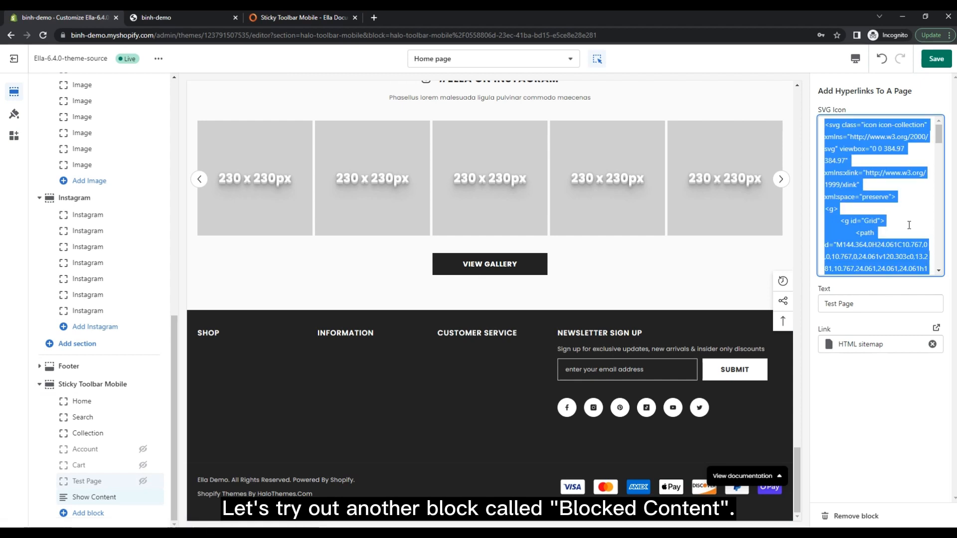
{"action": "left_click", "coordinate": [94, 497]}
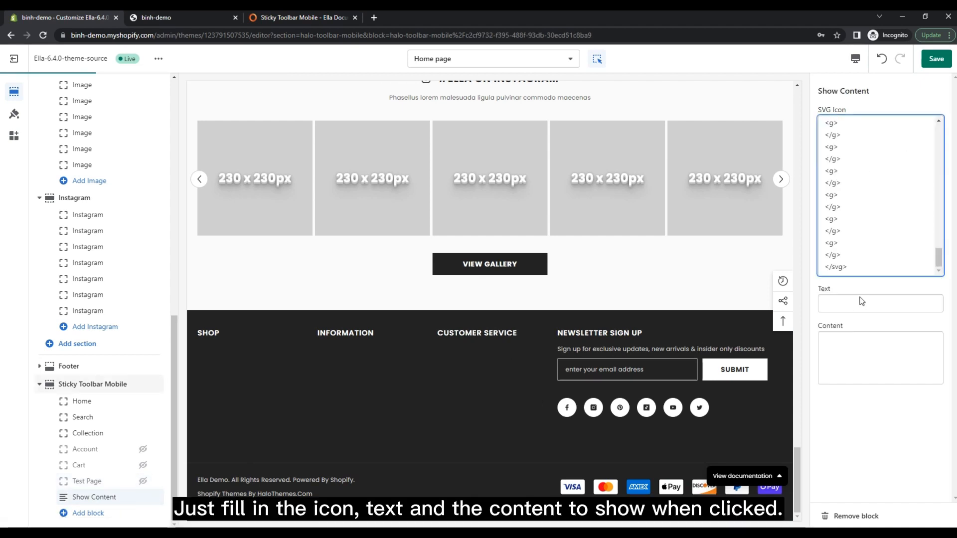
{"action": "left_click", "coordinate": [880, 304]}
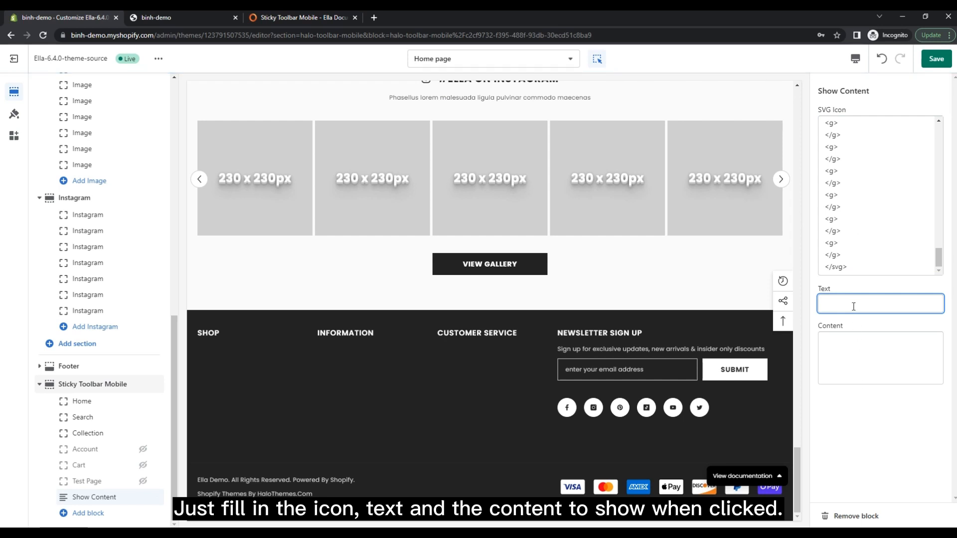
{"action": "type", "text": "Test Page"}
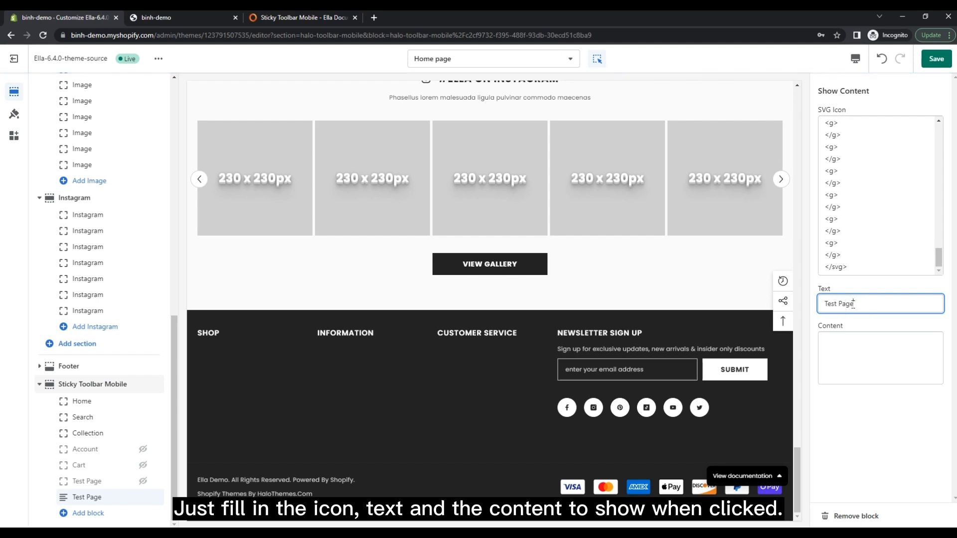
{"action": "type", "text": "Show Cont"}
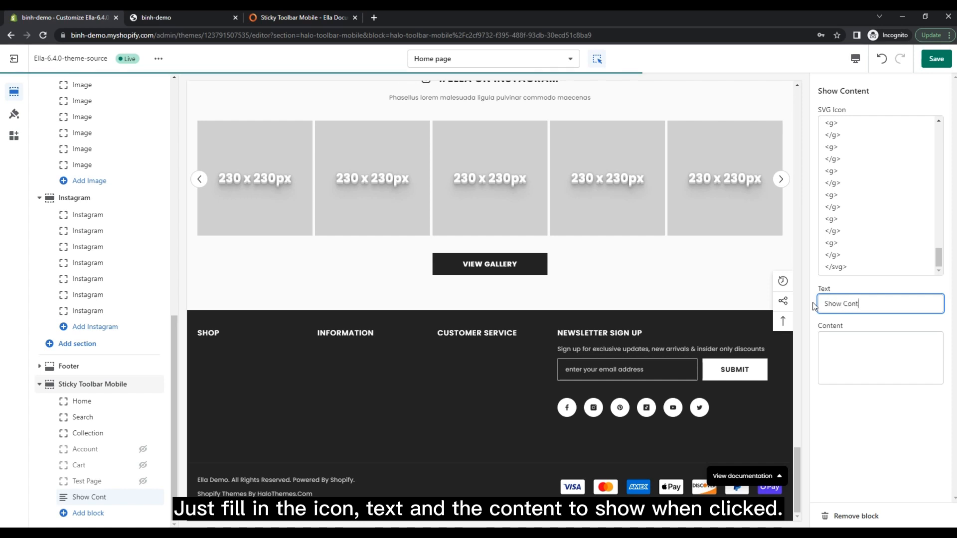
{"action": "type", "text": "ent"}
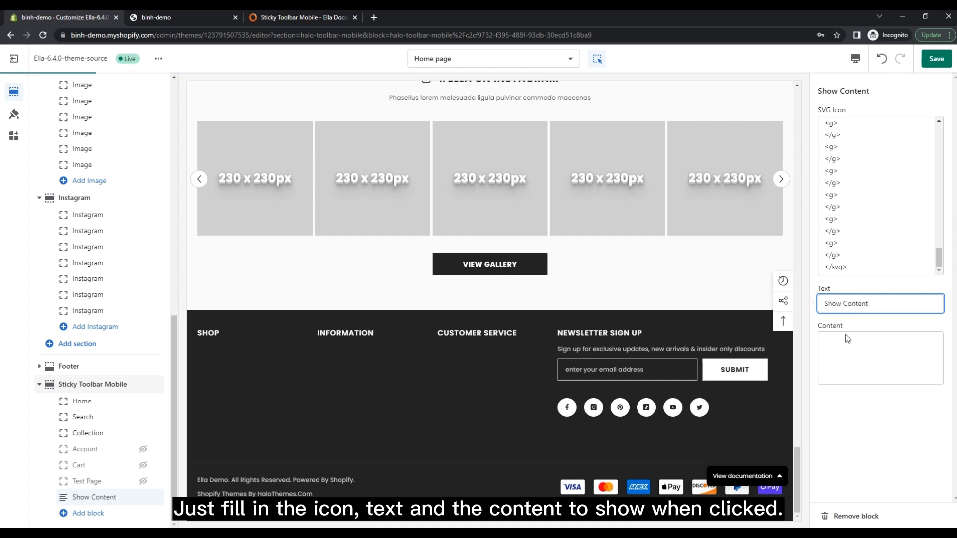
- Set the block's popup content to 'Content Test Popup' and save
{"action": "left_click", "coordinate": [879, 358]}
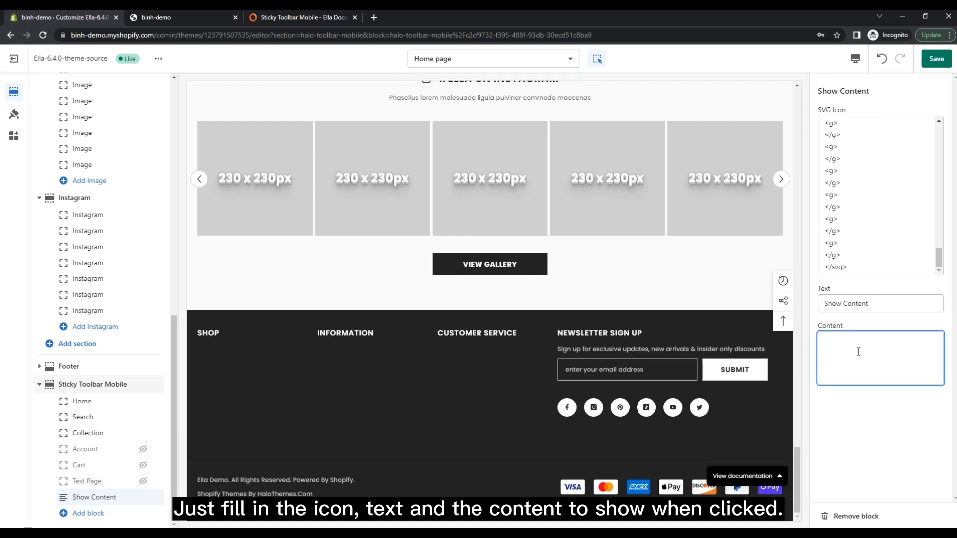
{"action": "type", "text": "Content Test Popup"}
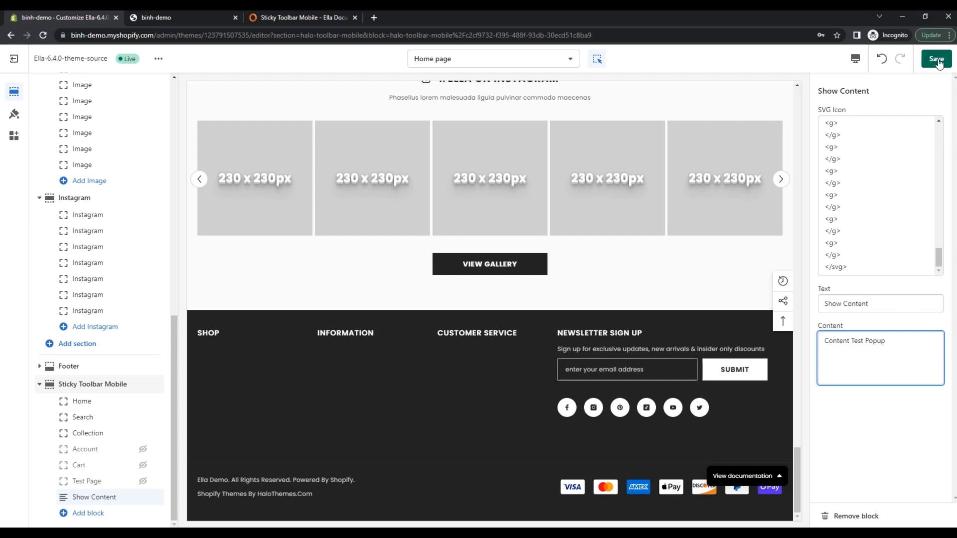
{"action": "left_click", "coordinate": [936, 58]}
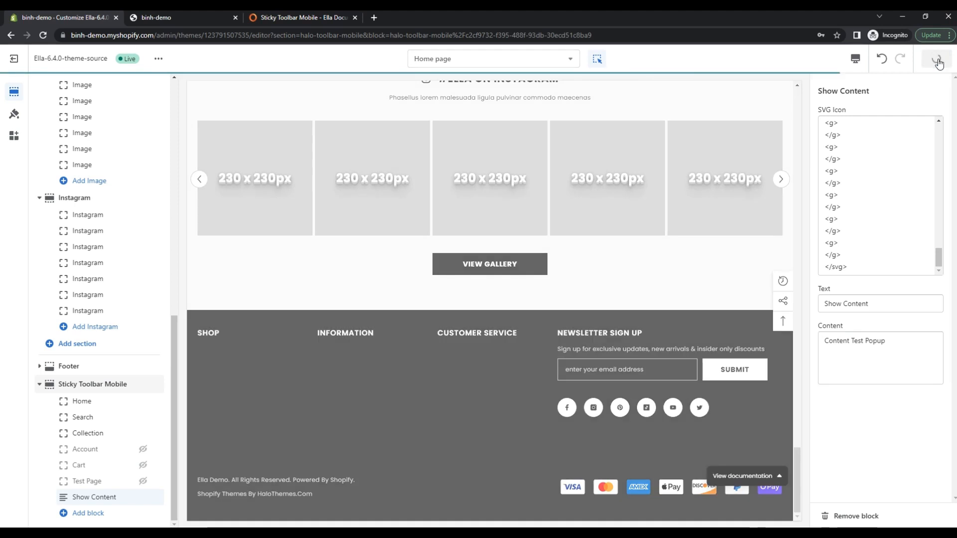
{"action": "left_click", "coordinate": [935, 59]}
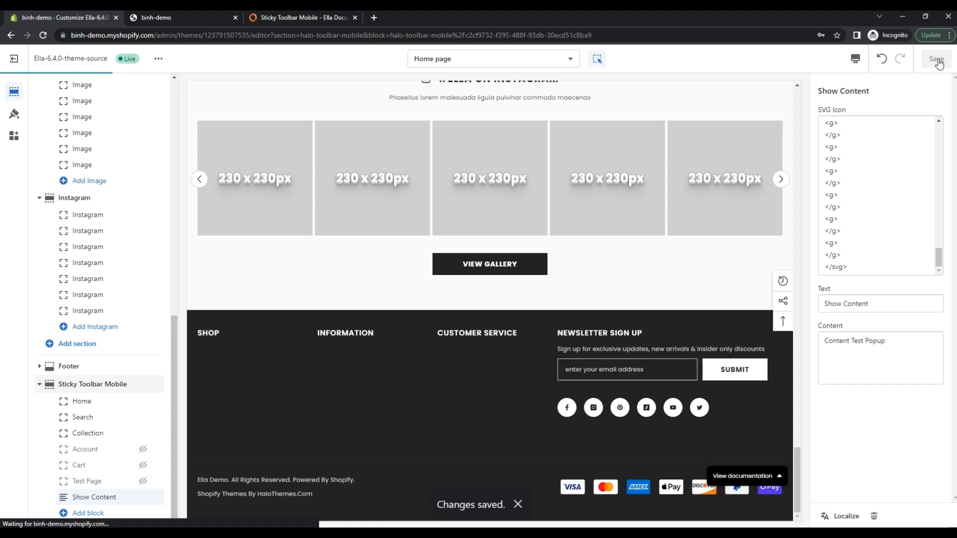
{"action": "left_click", "coordinate": [936, 58]}
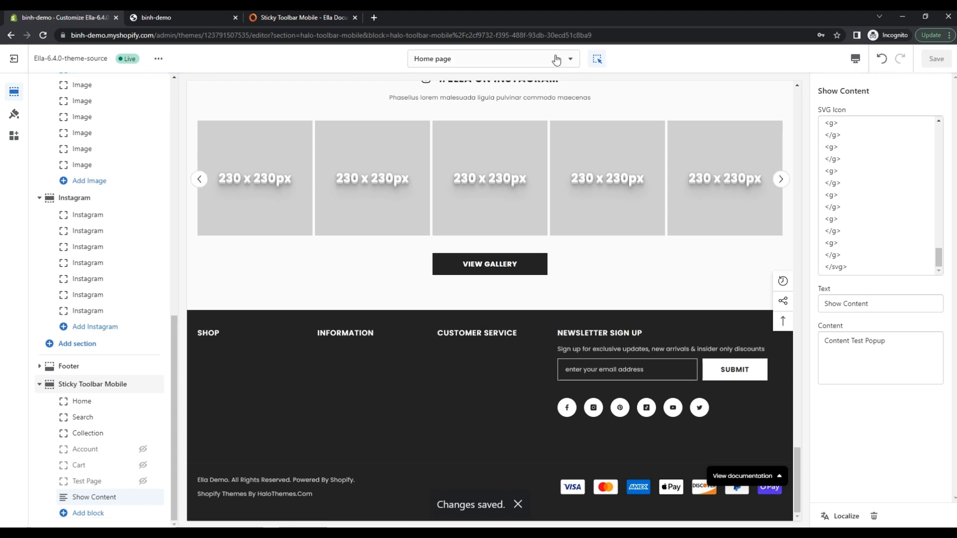
{"action": "mouse_move", "coordinate": [156, 17]}
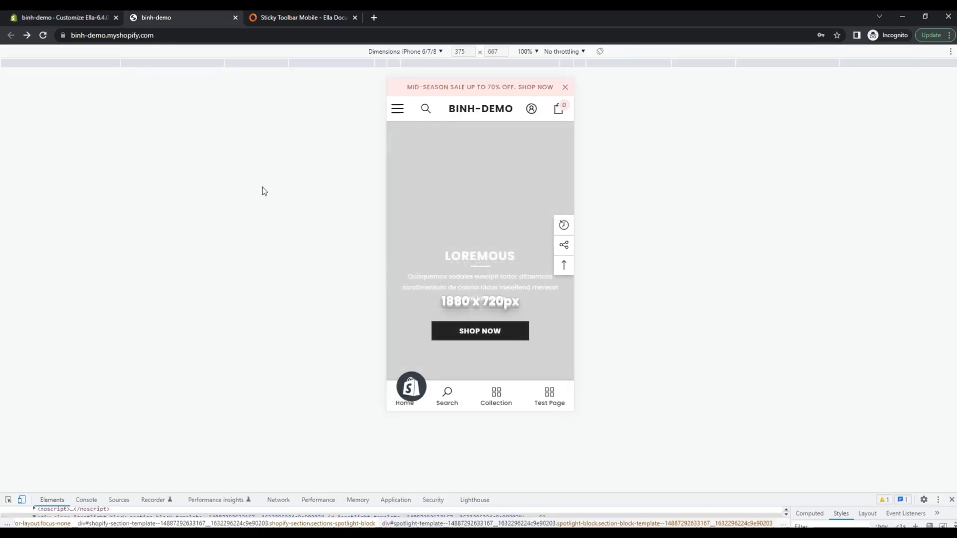
{"action": "mouse_move", "coordinate": [299, 361]}
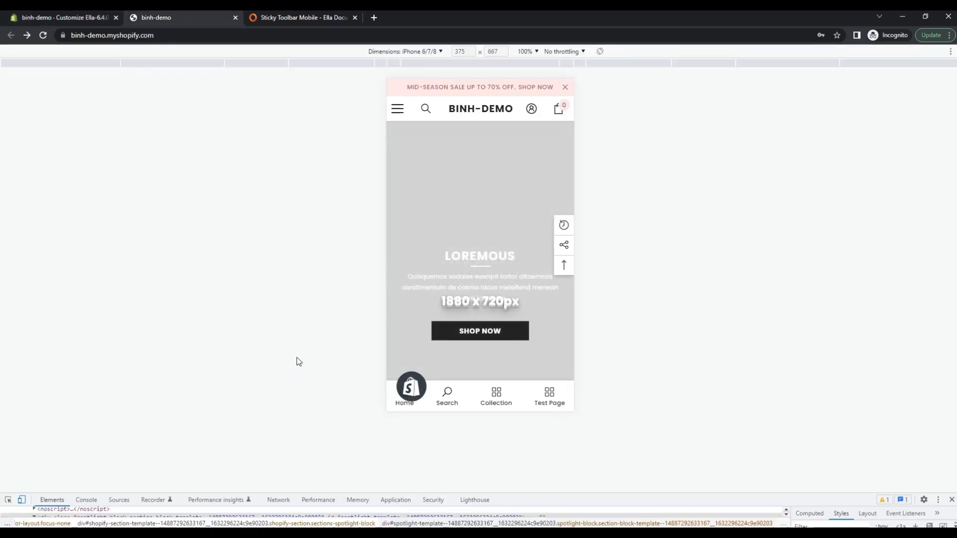
- Reload the mobile storefront and tap the toolbar's Show Content item to open its popup
{"action": "left_click", "coordinate": [411, 386]}
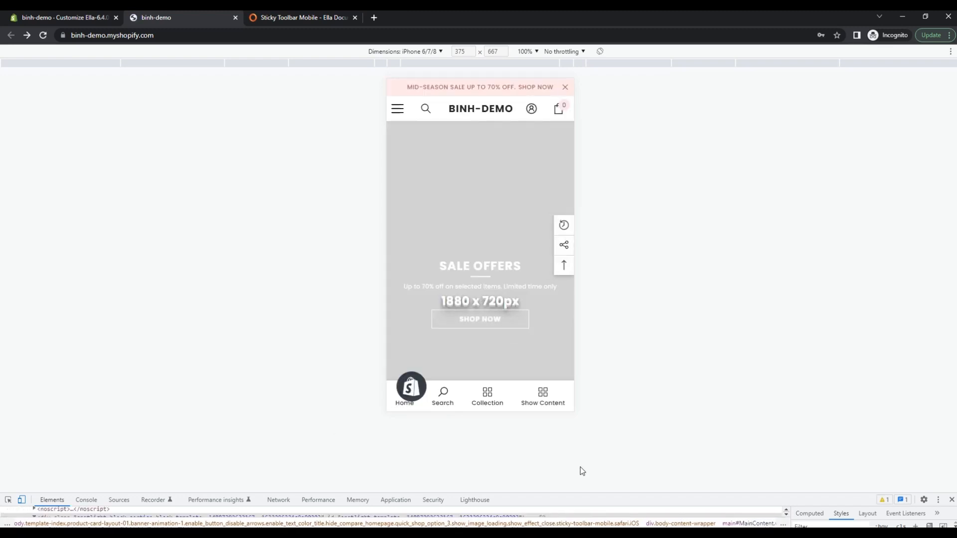
{"action": "left_click", "coordinate": [520, 388]}
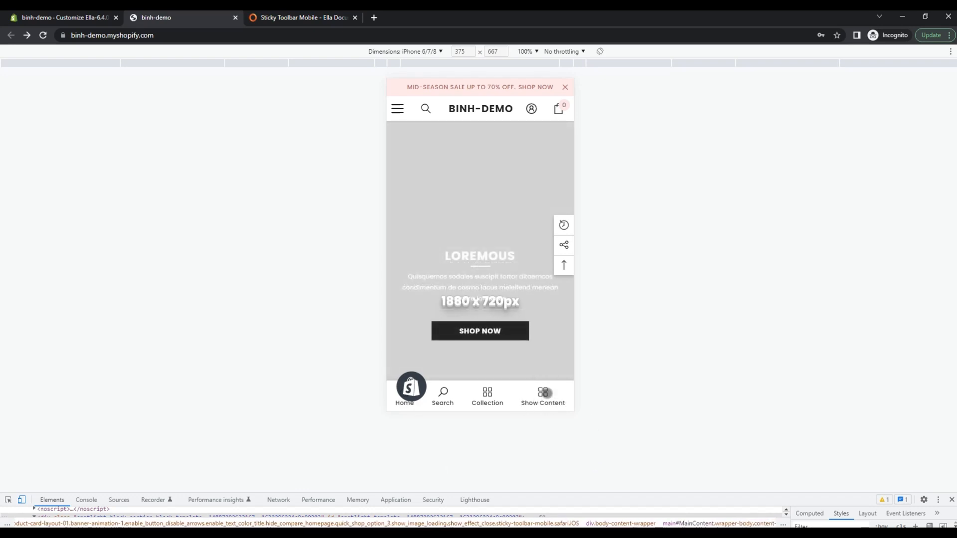
{"action": "left_click", "coordinate": [542, 396]}
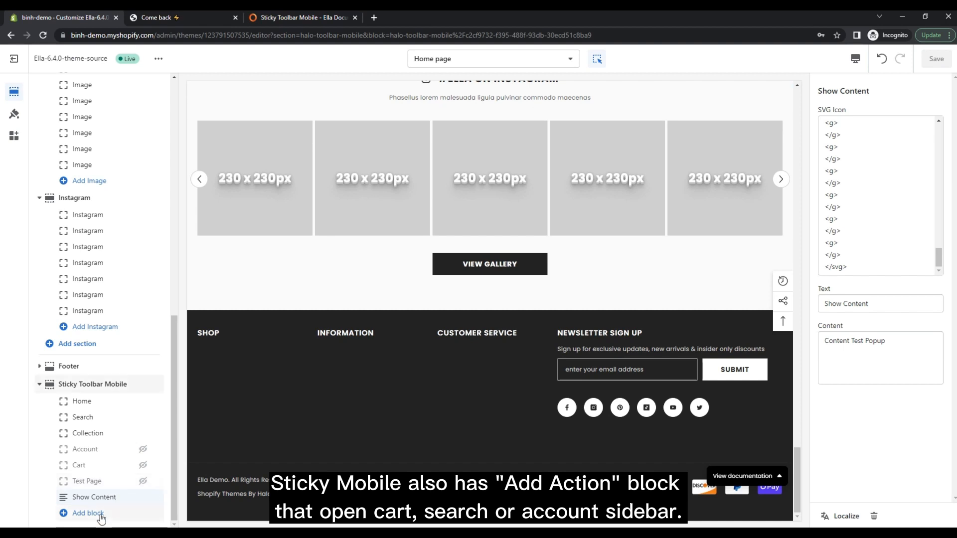
- Add an Action block to the toolbar and hide the Show Content block
{"action": "left_click", "coordinate": [87, 513]}
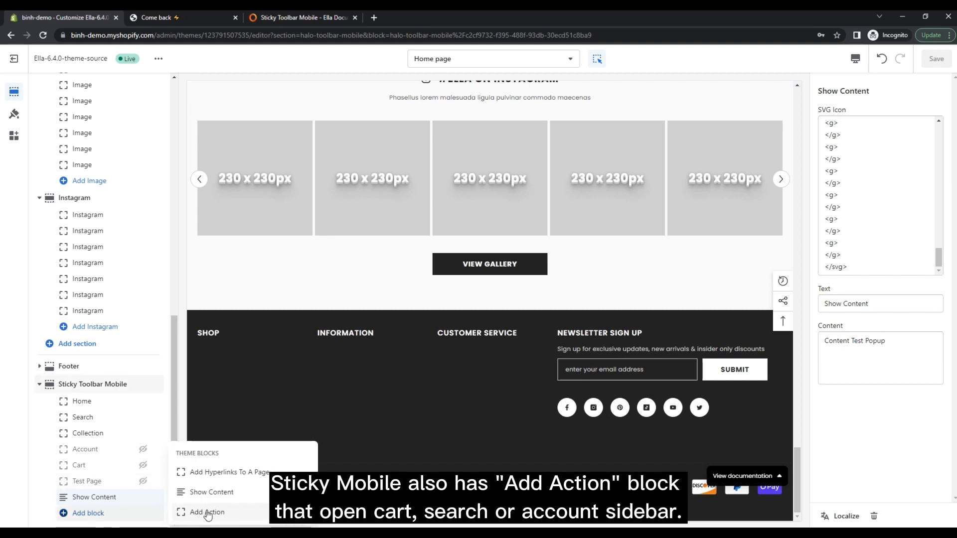
{"action": "left_click", "coordinate": [207, 512]}
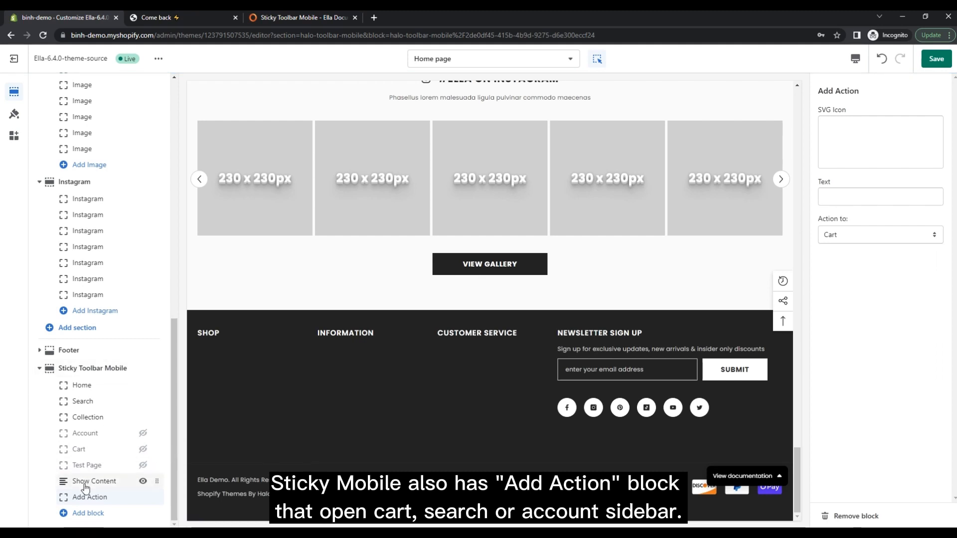
{"action": "left_click", "coordinate": [94, 481]}
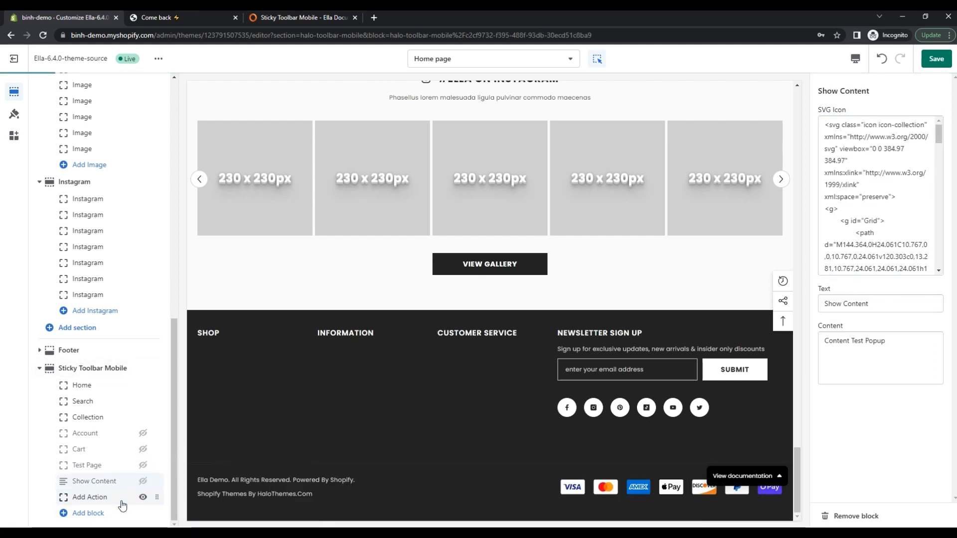
- Label the action block 'Test Action', set its action to Cart, and save
{"action": "left_click", "coordinate": [89, 497]}
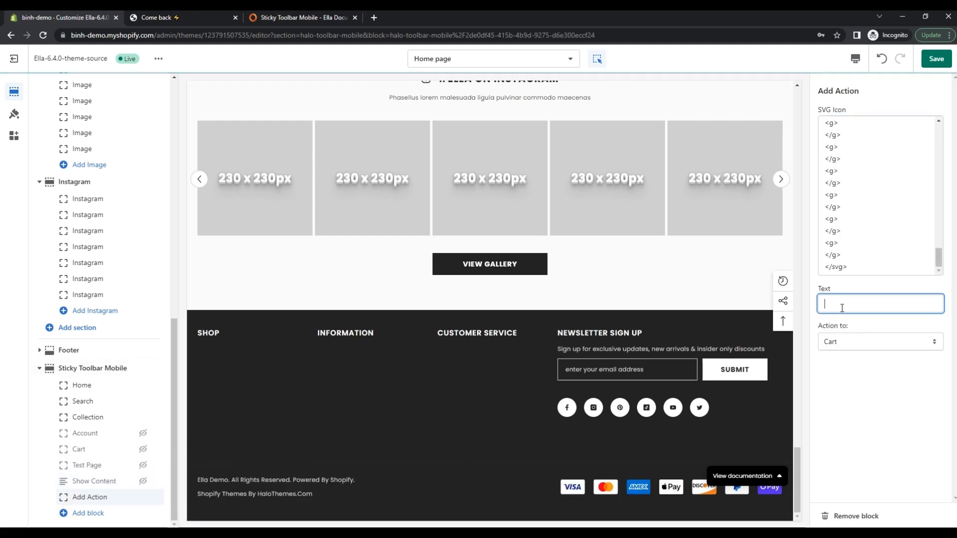
{"action": "type", "text": "Test Acti"}
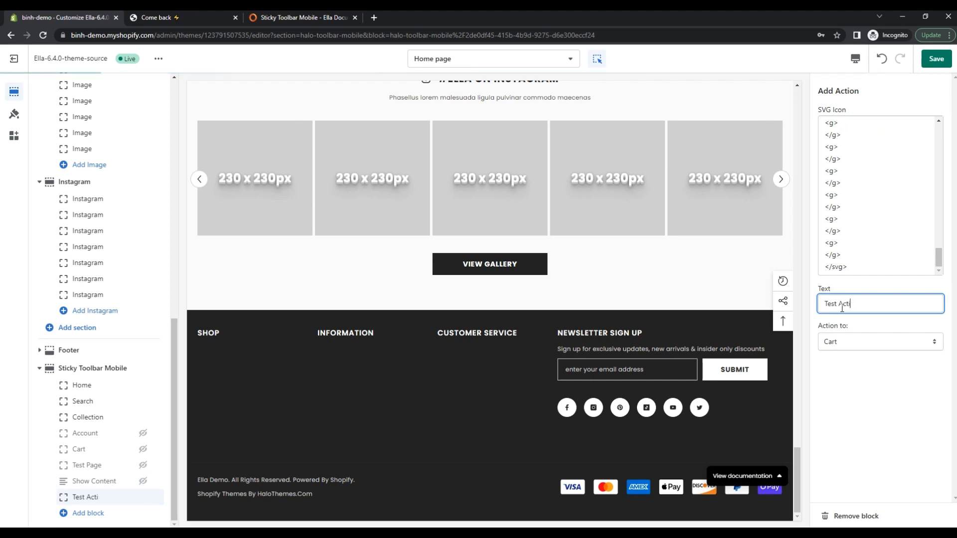
{"action": "left_click", "coordinate": [879, 341]}
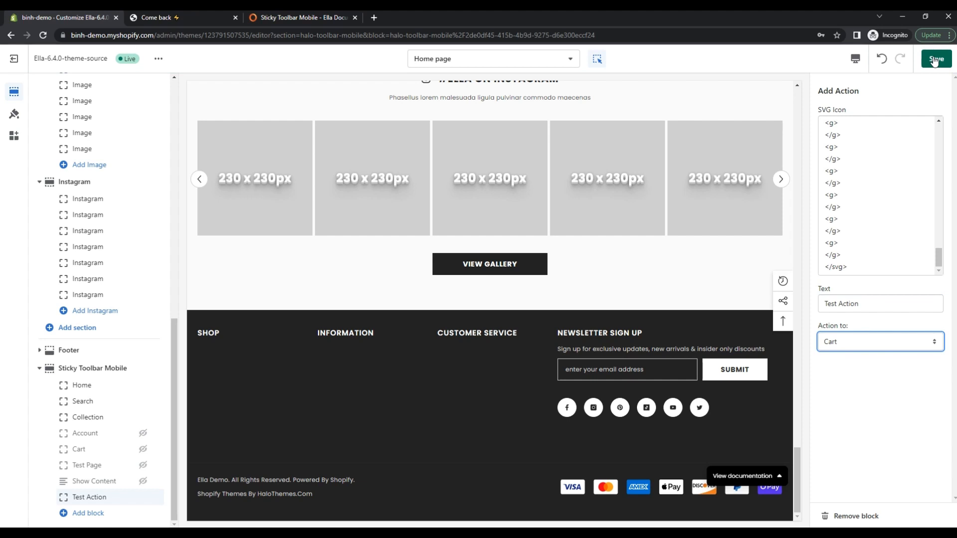
{"action": "left_click", "coordinate": [936, 59]}
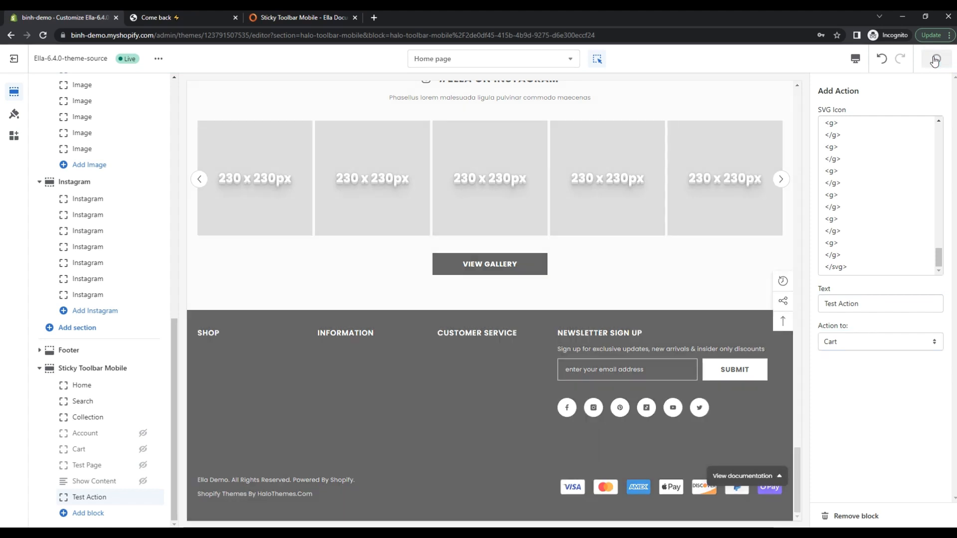
{"action": "left_click", "coordinate": [935, 59]}
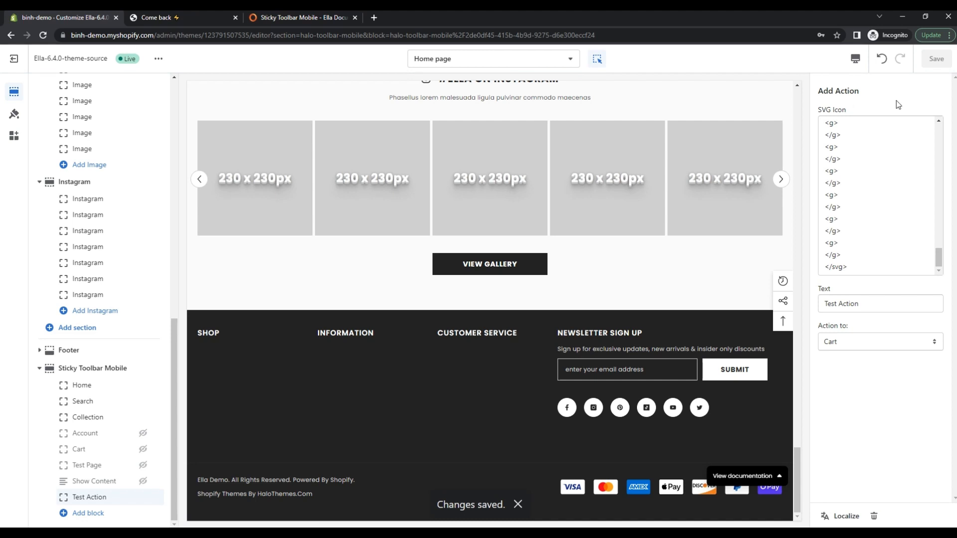
{"action": "left_click", "coordinate": [177, 17]}
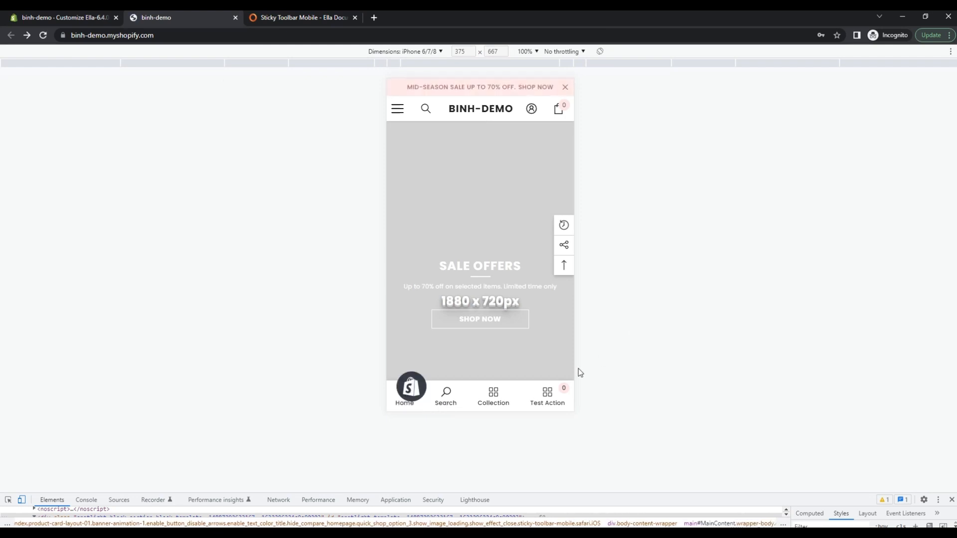
- Check the Test Action button and its cart count in the mobile sticky toolbar
{"action": "left_click", "coordinate": [556, 108]}
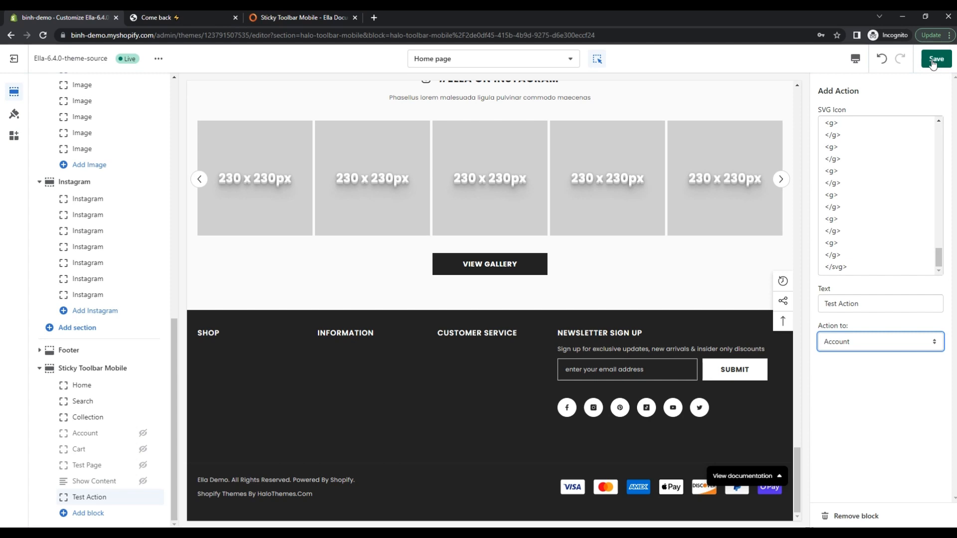
- Save Test Action set to Account, then switch its action to Search and save again
{"action": "left_click", "coordinate": [935, 59]}
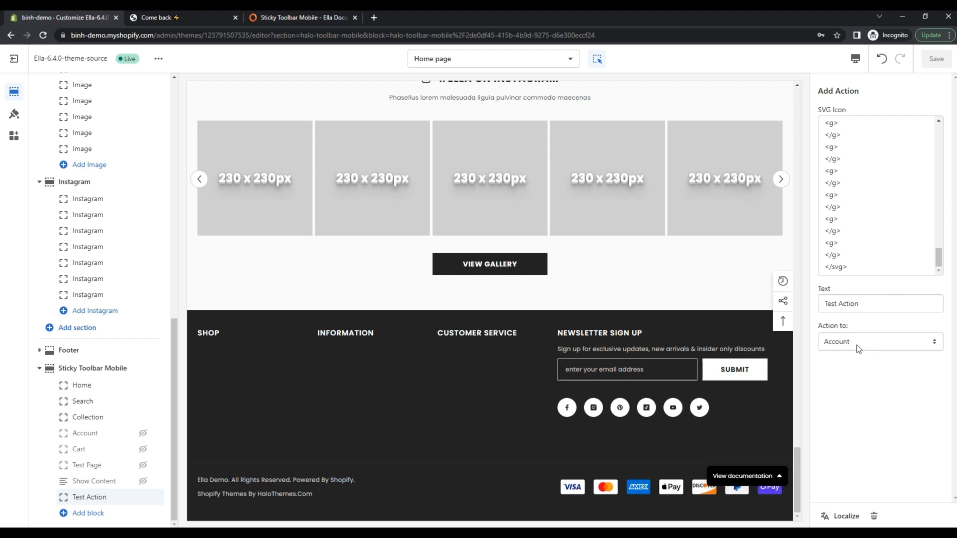
{"action": "left_click", "coordinate": [879, 341]}
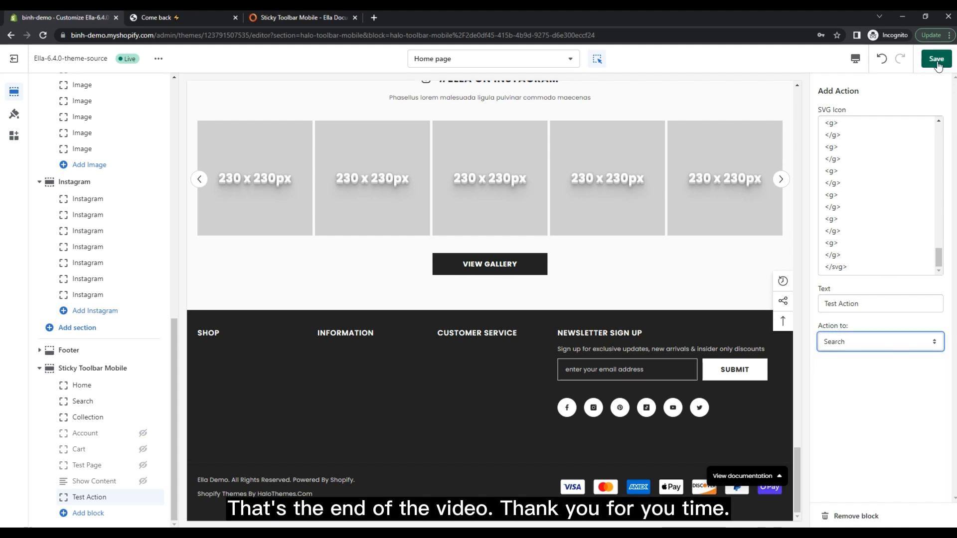
{"action": "left_click", "coordinate": [935, 59]}
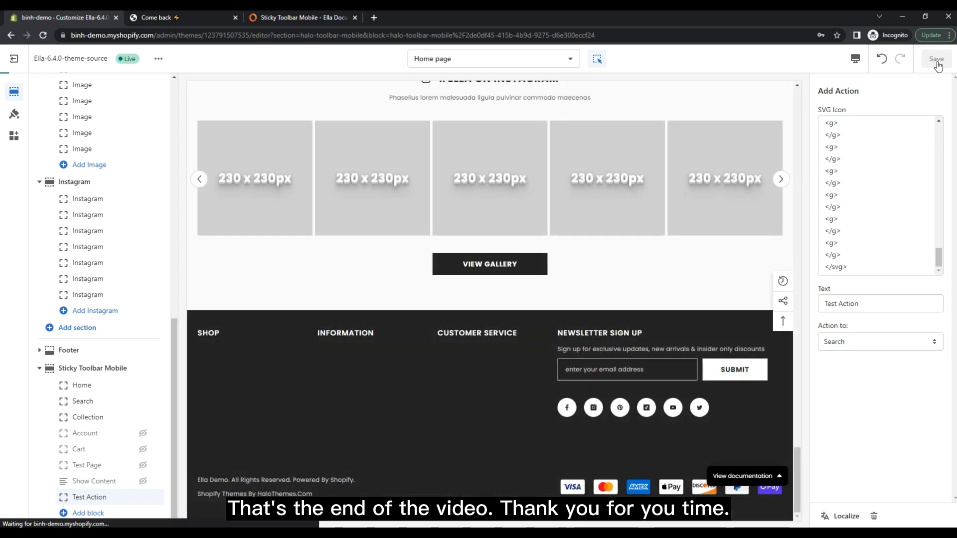